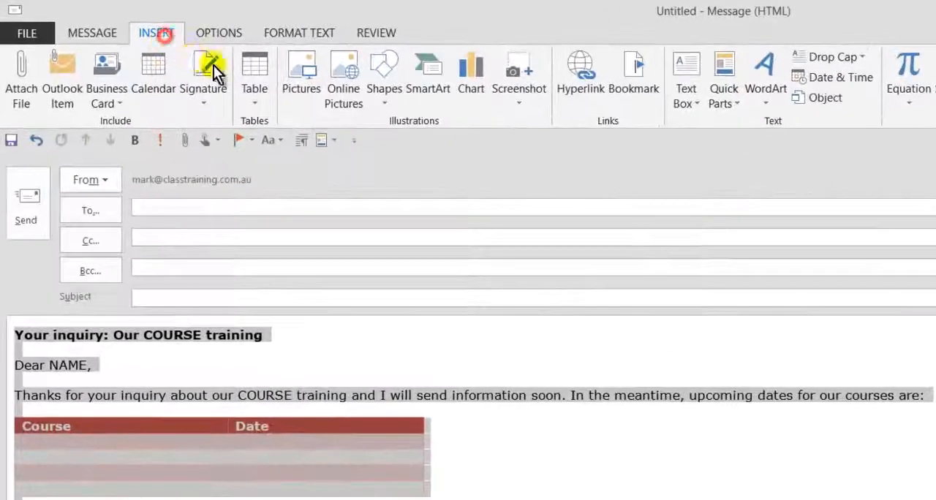
{"action": "mouse_move", "coordinate": [724, 80]}
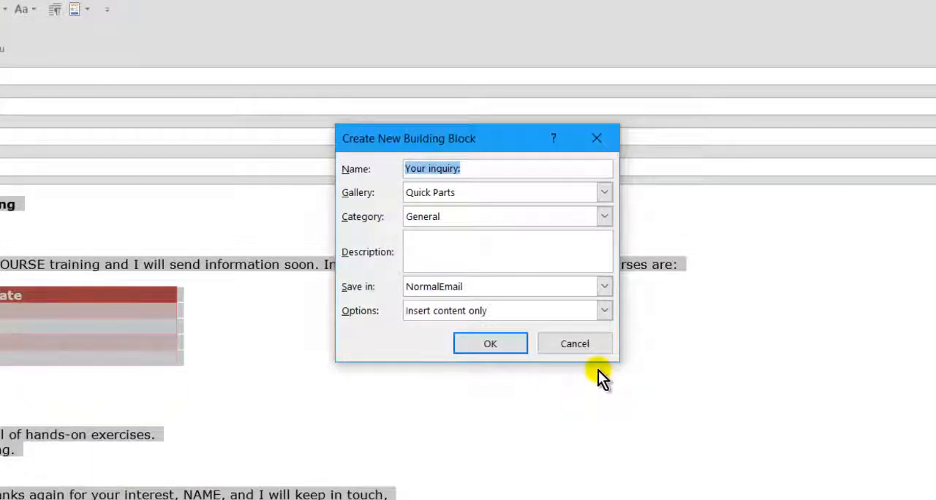
Step: Name the new building block 'CourseInquiry' and save it as a Quick Part
{"action": "type", "text": "Cours"}
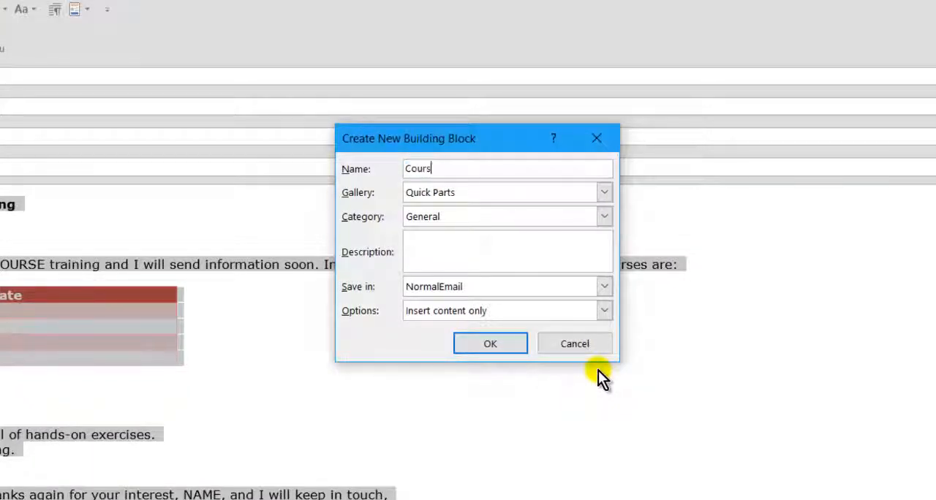
{"action": "type", "text": "eInquiry"}
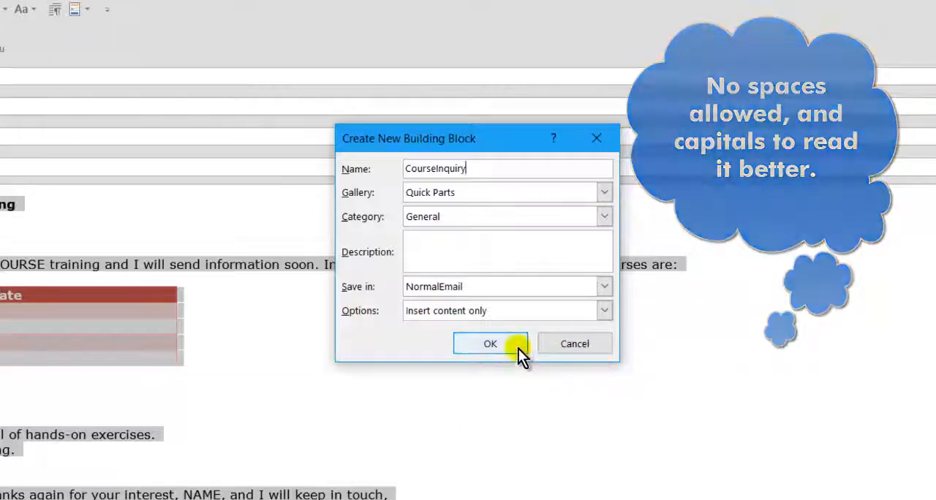
{"action": "left_click", "coordinate": [490, 344]}
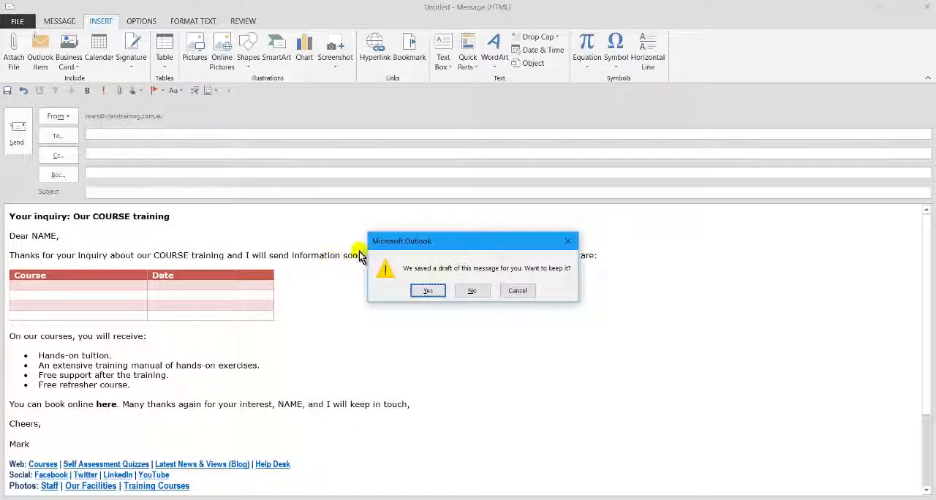
Step: Dismiss the save-draft prompt and start a fresh message ready for inserting content
{"action": "left_click", "coordinate": [471, 289]}
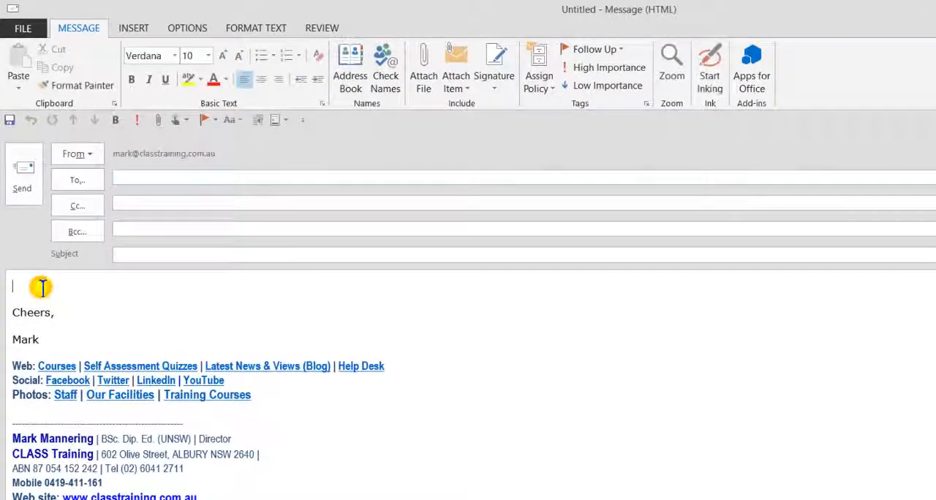
{"action": "left_click", "coordinate": [134, 28]}
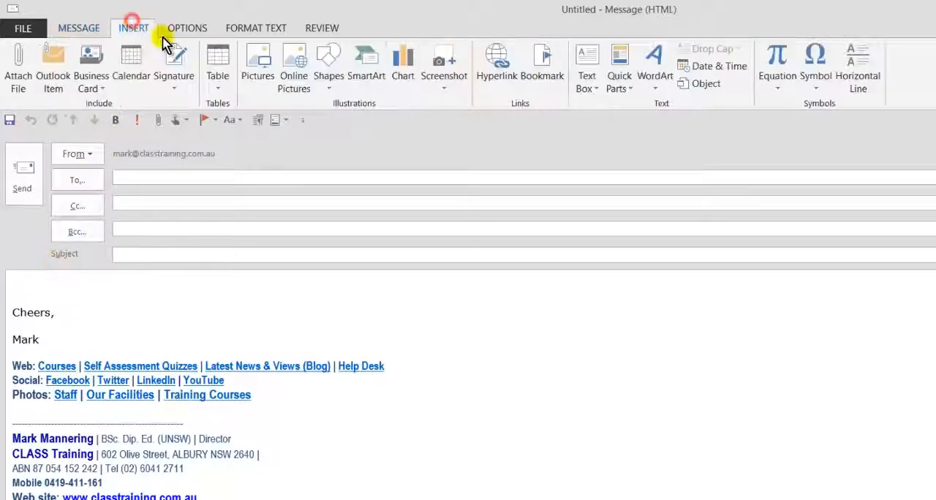
{"action": "left_click", "coordinate": [619, 70]}
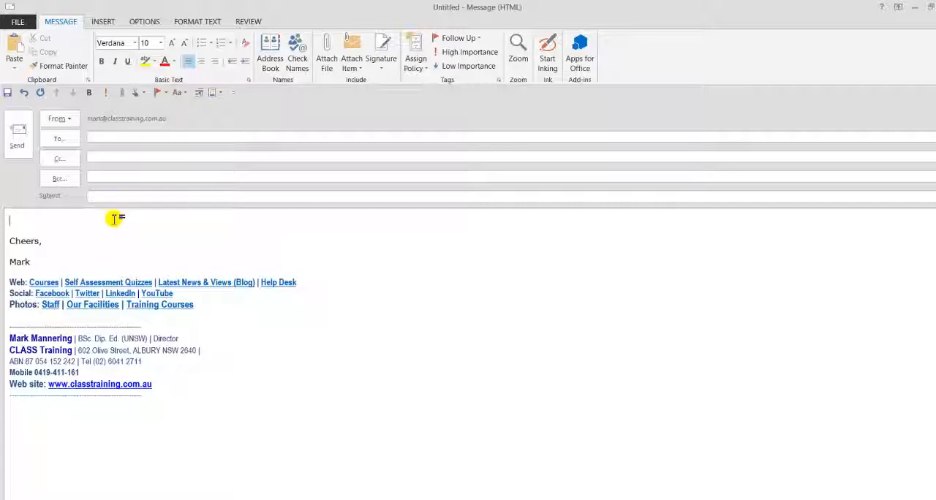
Step: Expand the typed name 'courseinquiry' with F3 into the full template above the signature
{"action": "type", "text": "course"}
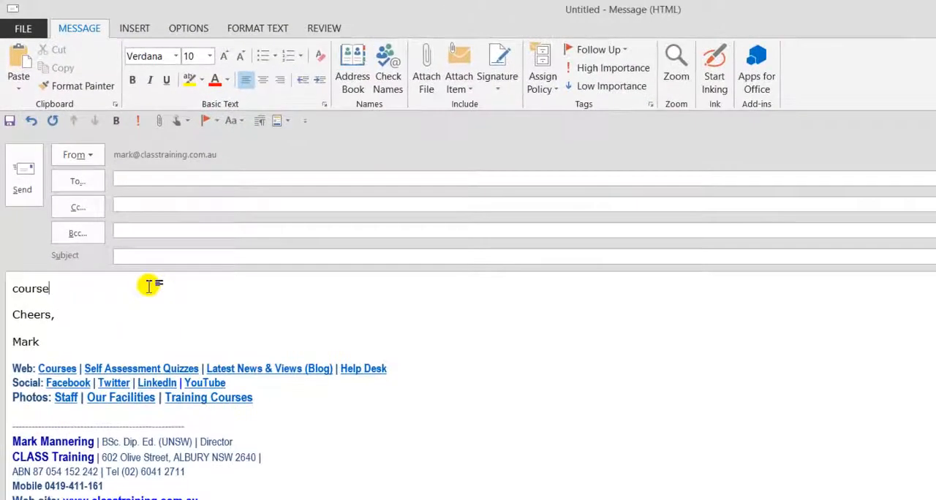
{"action": "type", "text": "inquiry"}
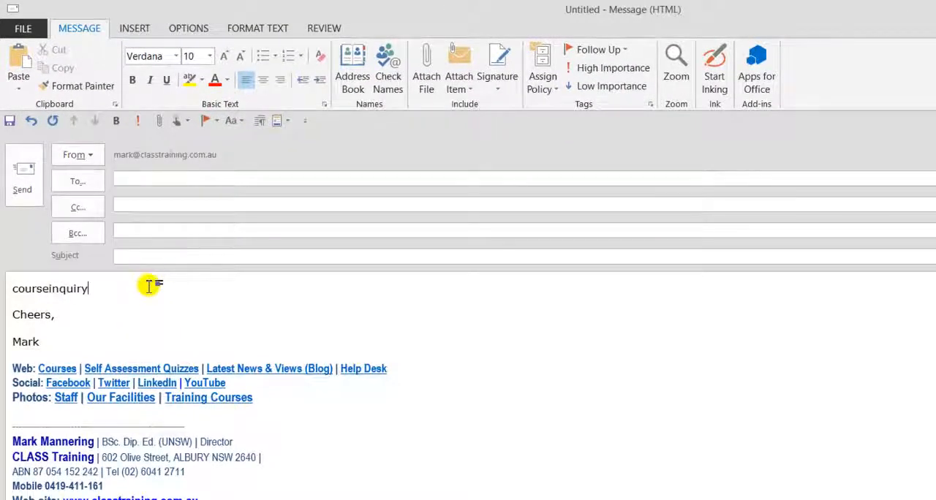
{"action": "key", "text": "f3"}
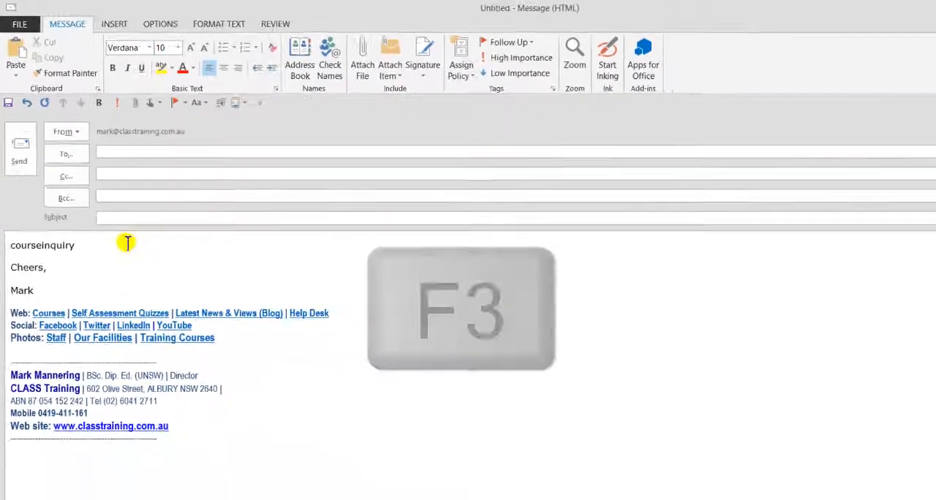
{"action": "key", "text": "f3"}
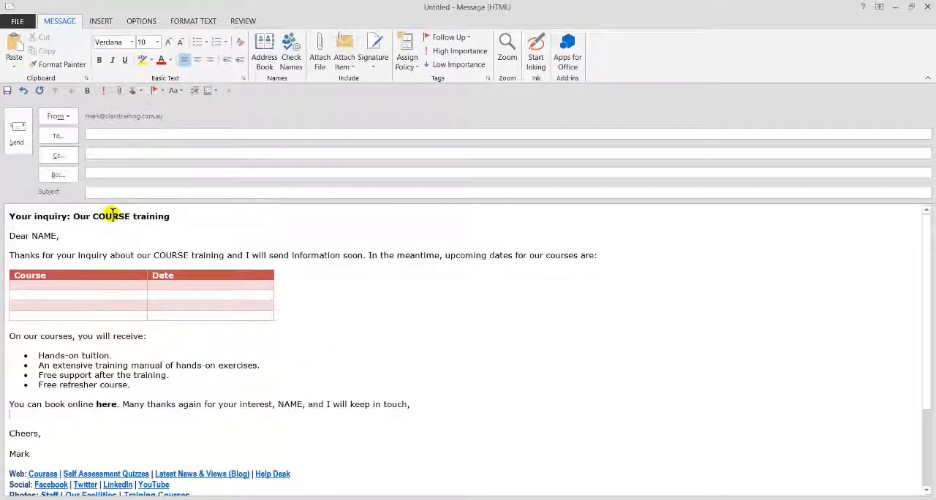
Step: Insert the CourseInquiry entry into the message from the Quick Parts gallery
{"action": "left_click", "coordinate": [101, 20]}
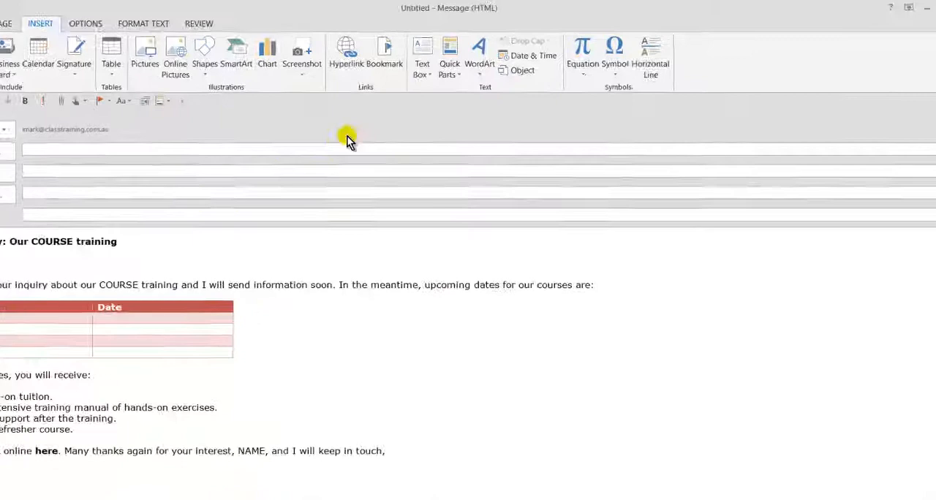
{"action": "left_click", "coordinate": [449, 62]}
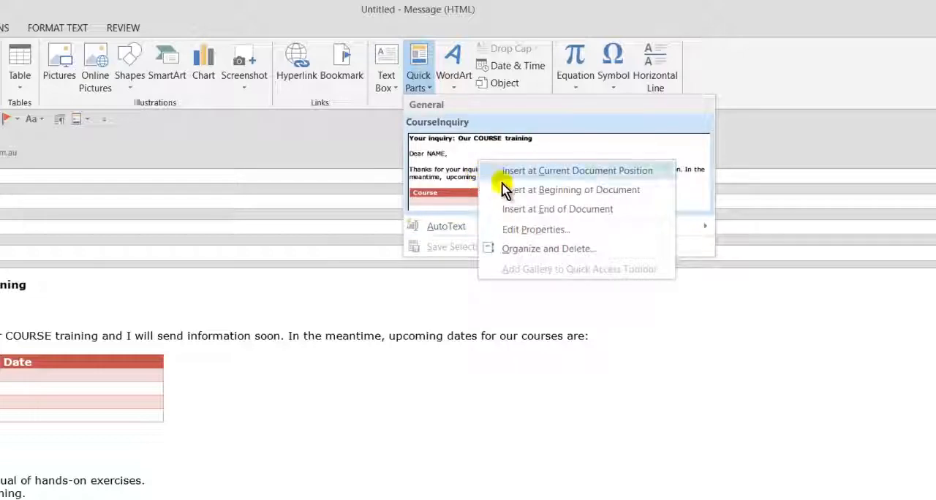
{"action": "left_click", "coordinate": [549, 249]}
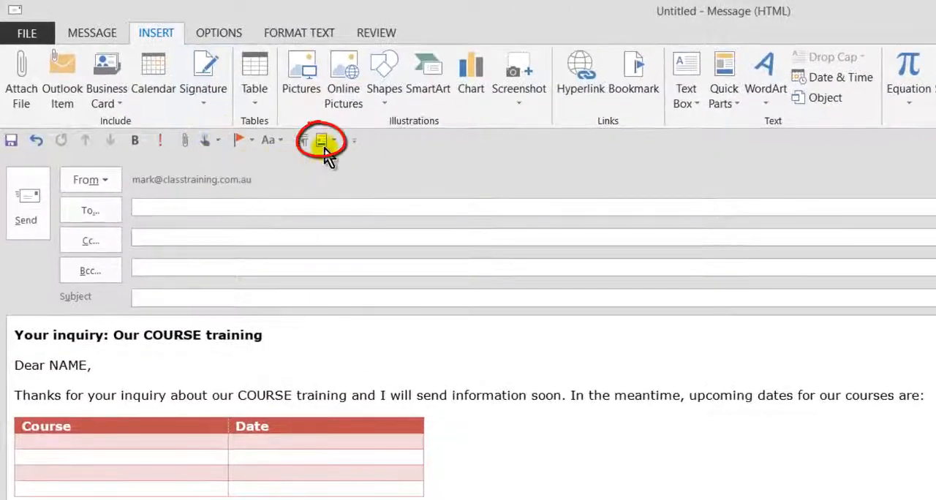
{"action": "mouse_move", "coordinate": [321, 140]}
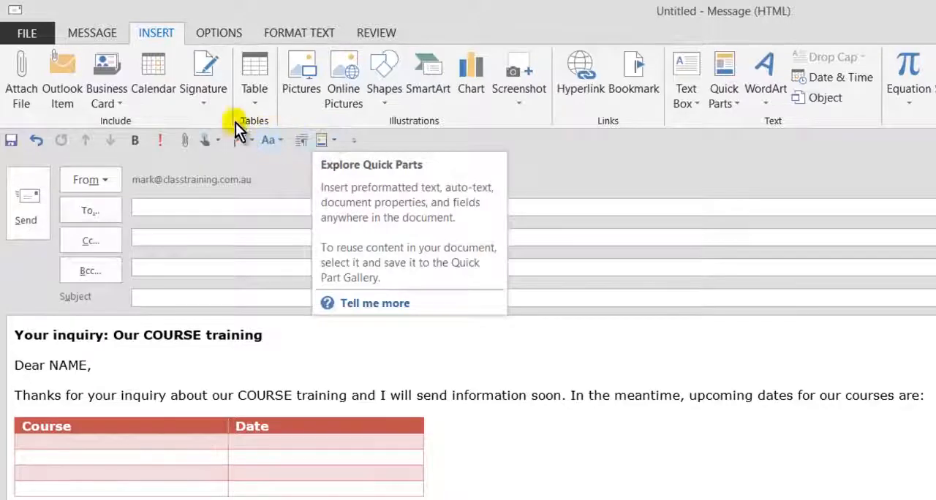
Step: Return from the Quick Parts shortcut to the Message ribbon's basic editing commands
{"action": "left_click", "coordinate": [93, 32]}
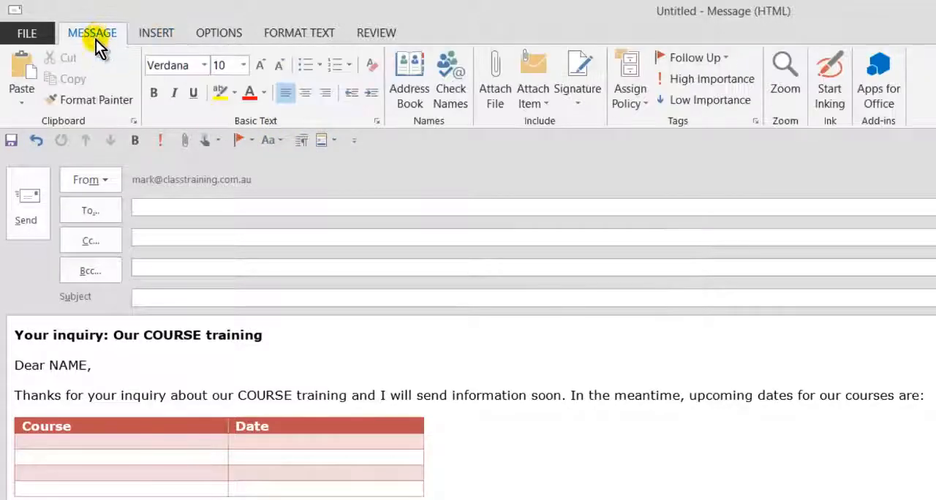